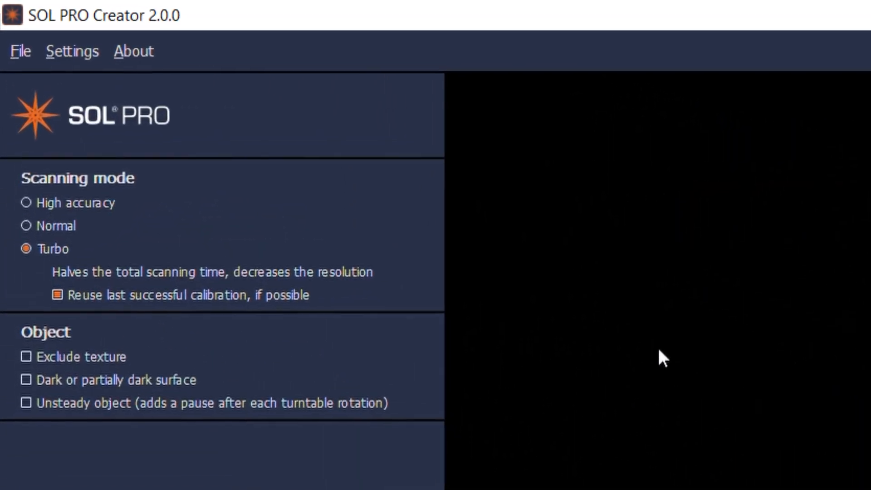
# Step: Choose Normal scanning mode, reuse the last successful calibration, and enable the object surface options
pyautogui.click(25, 234)
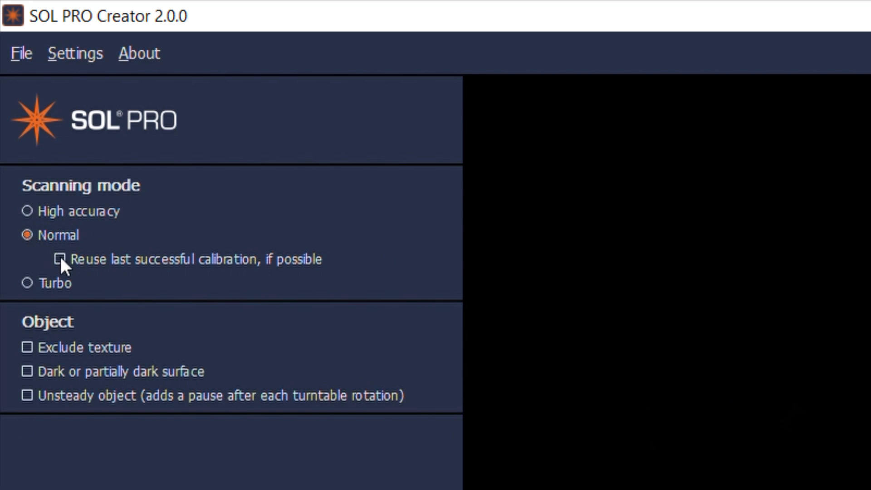
pyautogui.click(59, 259)
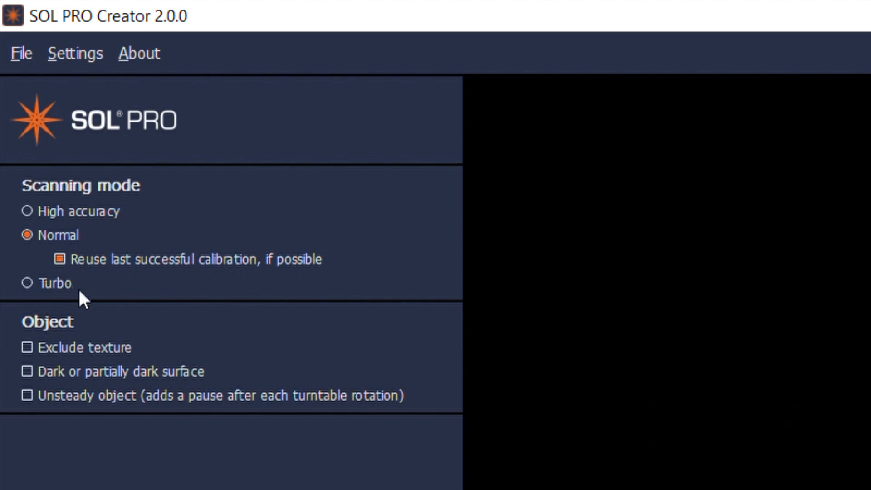
pyautogui.moveTo(127, 322)
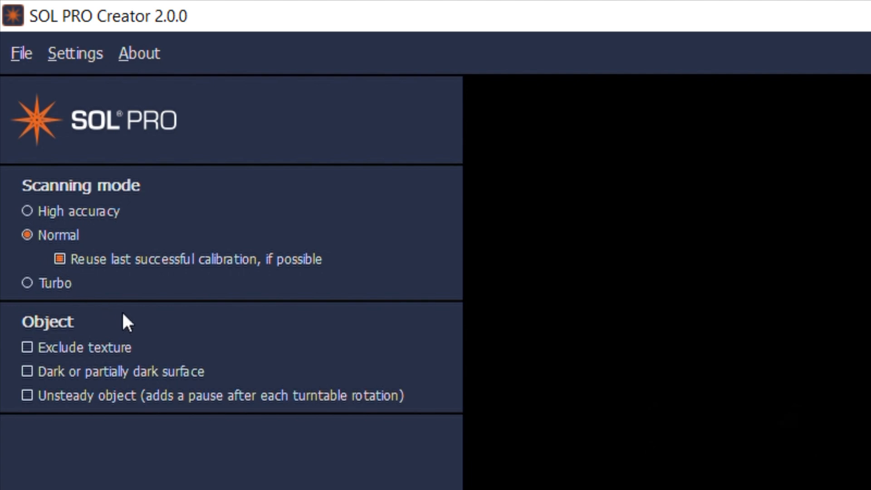
pyautogui.click(27, 347)
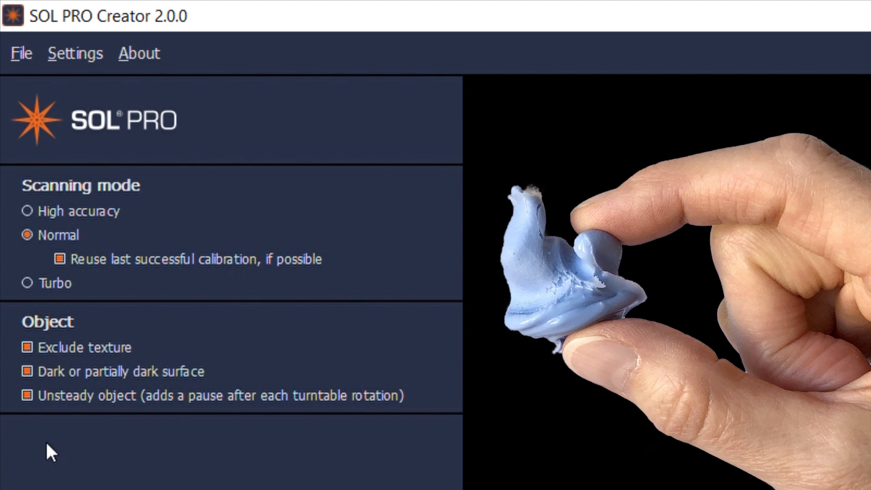
pyautogui.moveTo(43, 341)
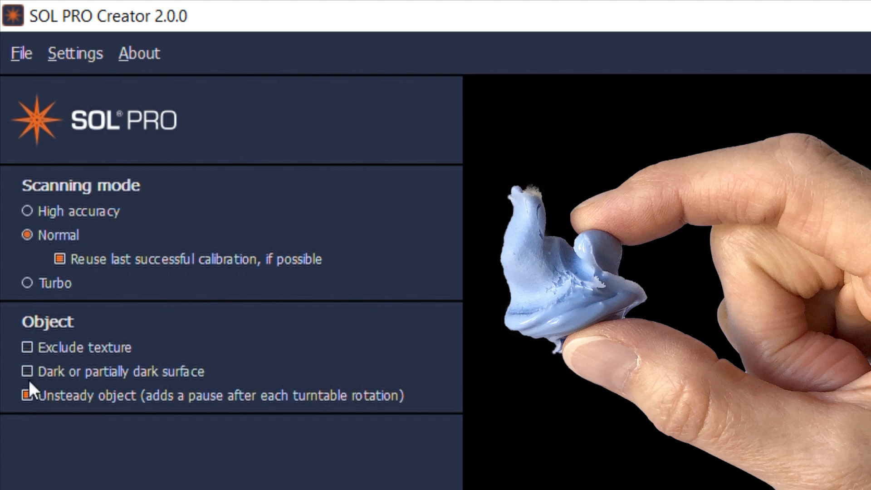
# Step: Turn off the unsteady object option and start calibrating the empty turntable
pyautogui.click(27, 395)
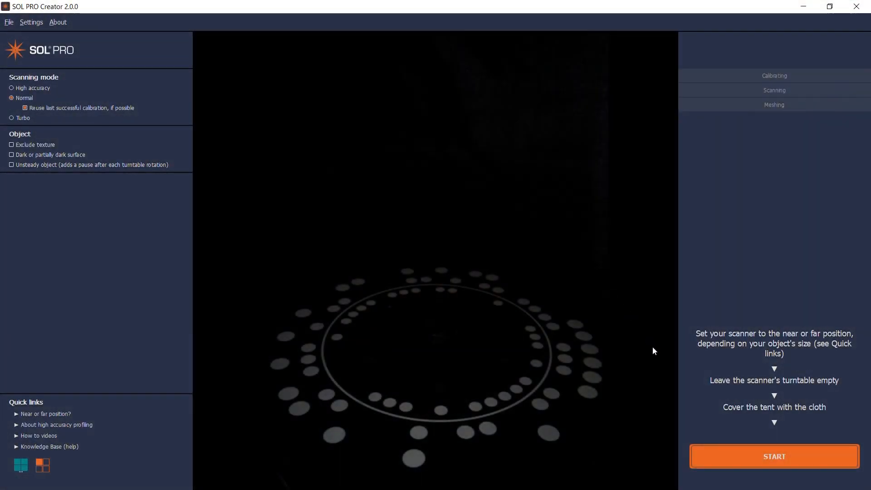
pyautogui.click(773, 456)
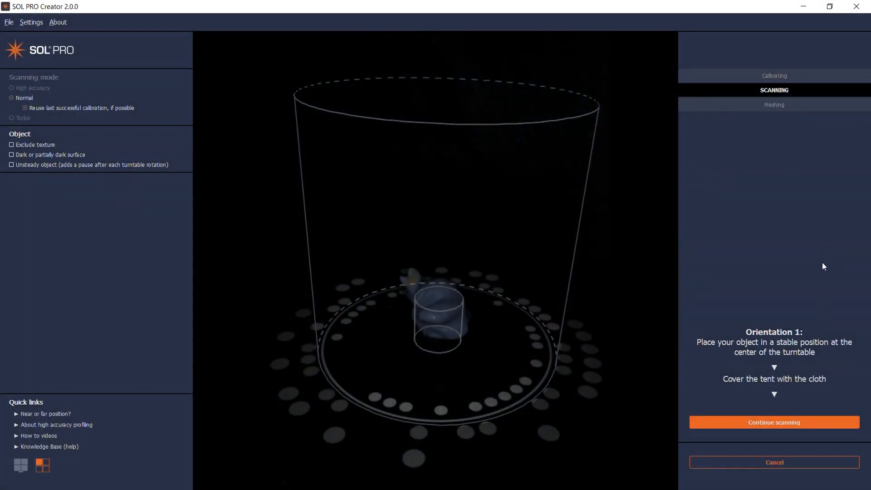
# Step: Scan the ear impression in its first and second orientations
pyautogui.click(773, 422)
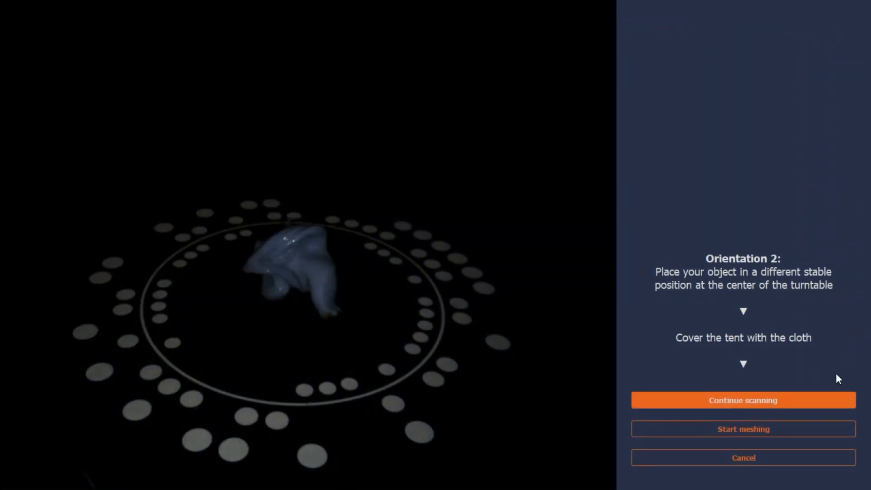
pyautogui.click(743, 400)
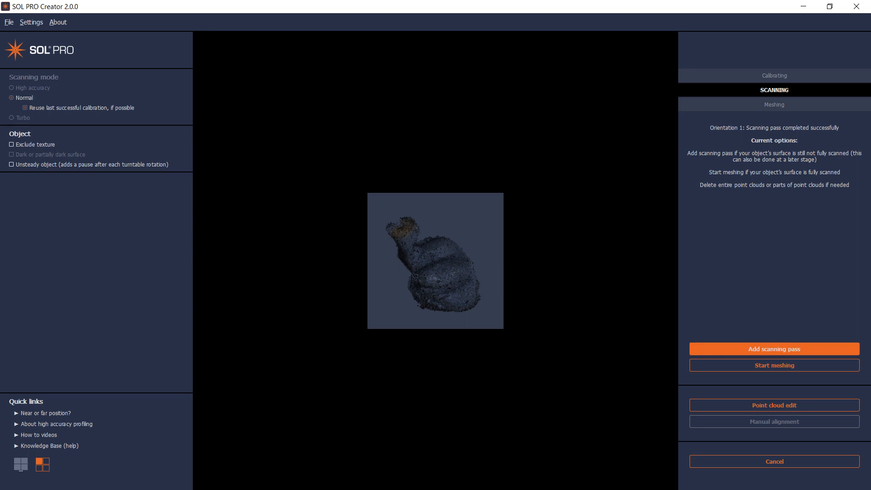
# Step: Add a third scanning pass and mesh orientations 1+2+3 into a textured model
pyautogui.click(773, 349)
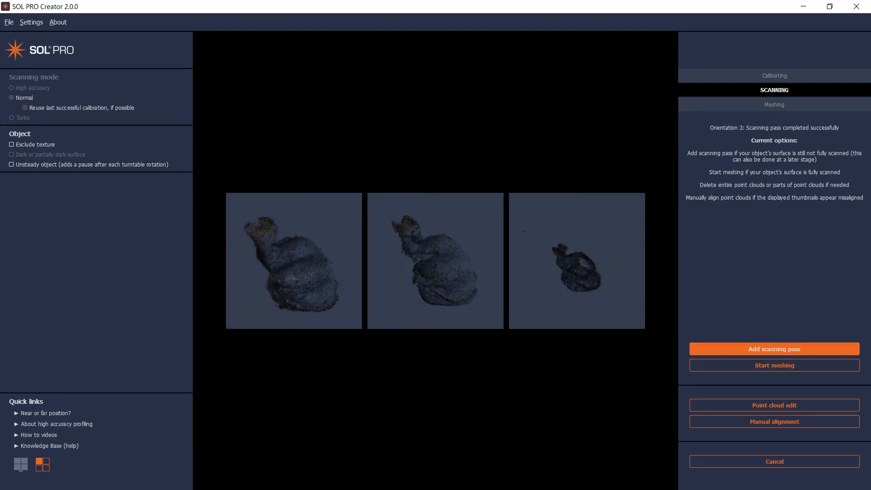
pyautogui.click(294, 260)
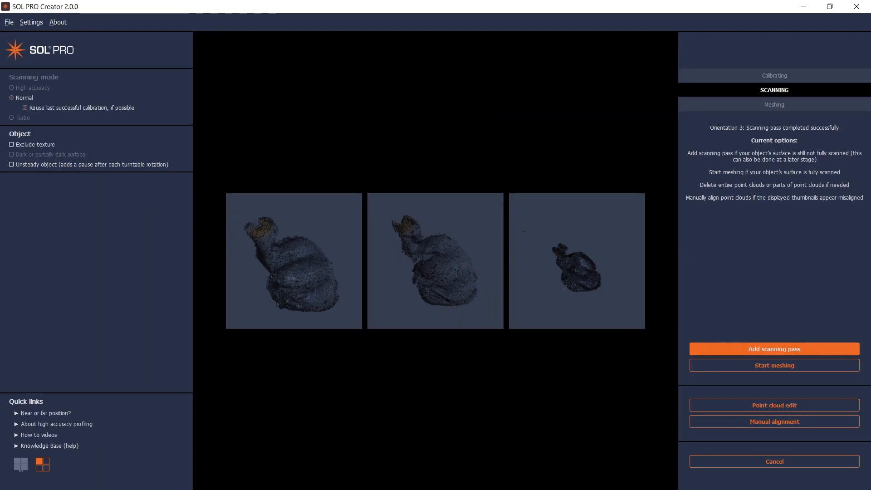
pyautogui.click(773, 365)
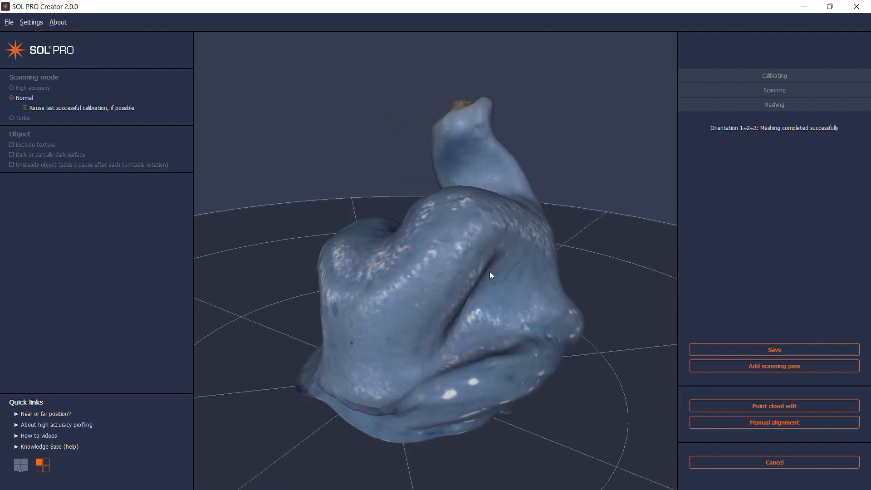
# Step: Orbit the mesh and confirm a name to save the model
pyautogui.moveTo(489, 276); pyautogui.dragTo(356, 246)
pyautogui.write('E')
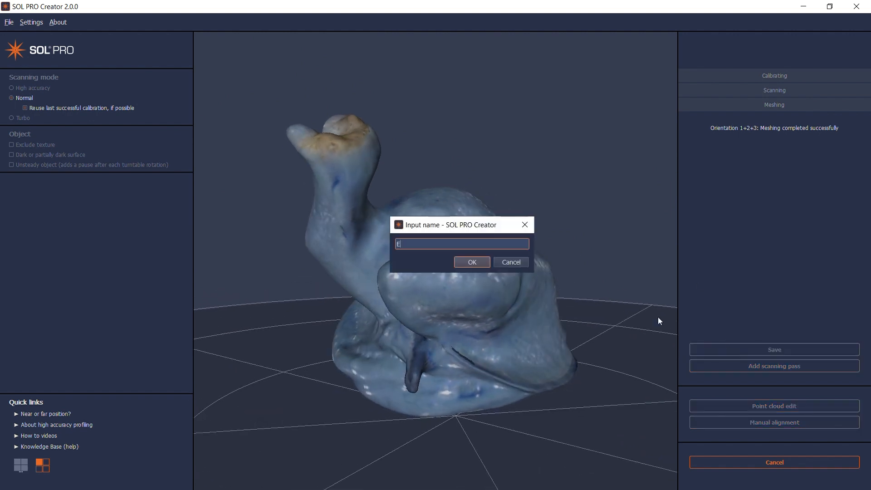
pyautogui.click(470, 262)
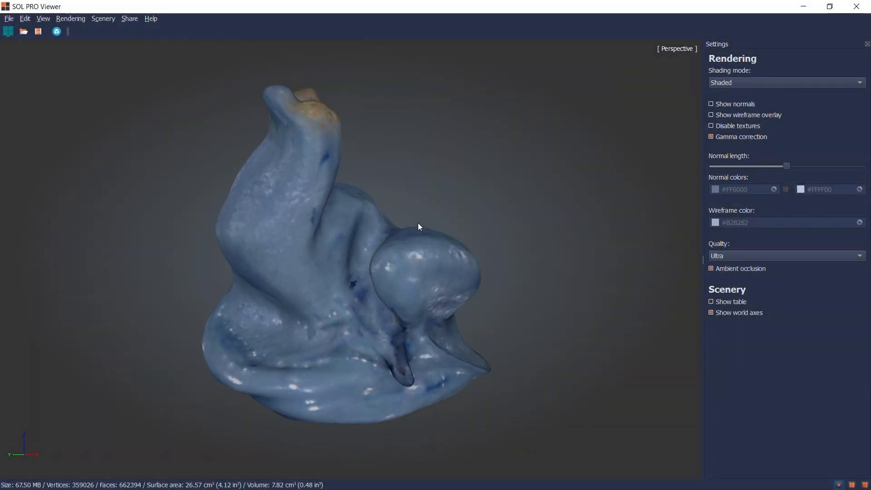
# Step: Switch shading to X-Ray then Wireframe and begin a Sketchfab share
pyautogui.moveTo(418, 227); pyautogui.dragTo(289, 266)
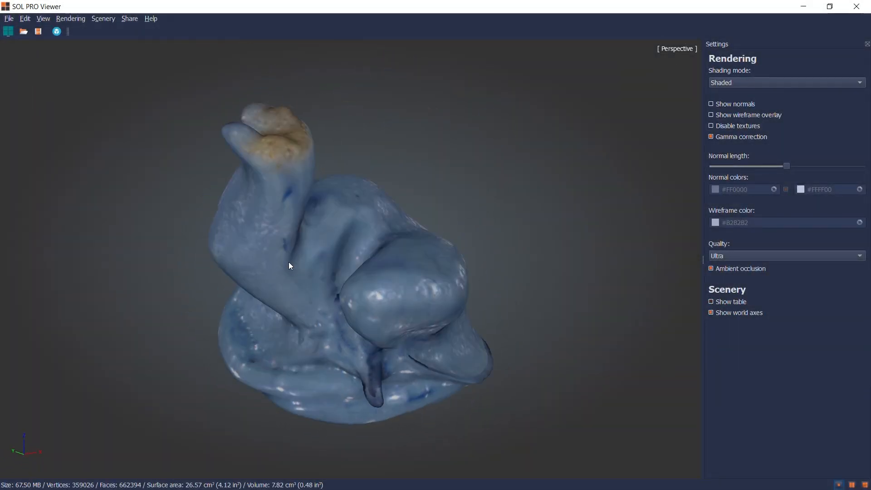
pyautogui.click(785, 83)
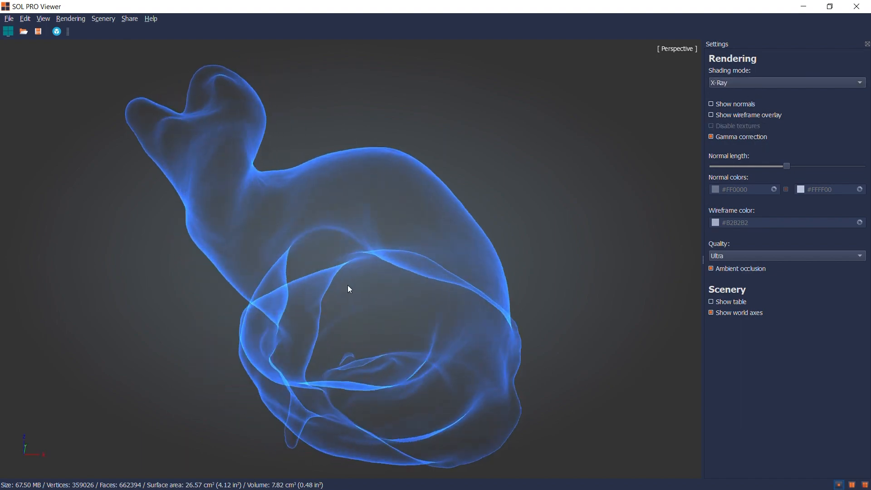
pyautogui.click(785, 82)
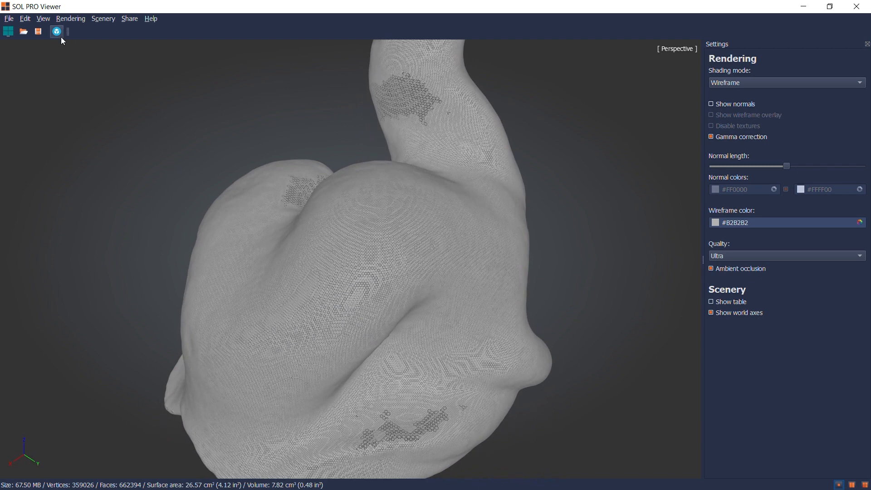
pyautogui.click(56, 31)
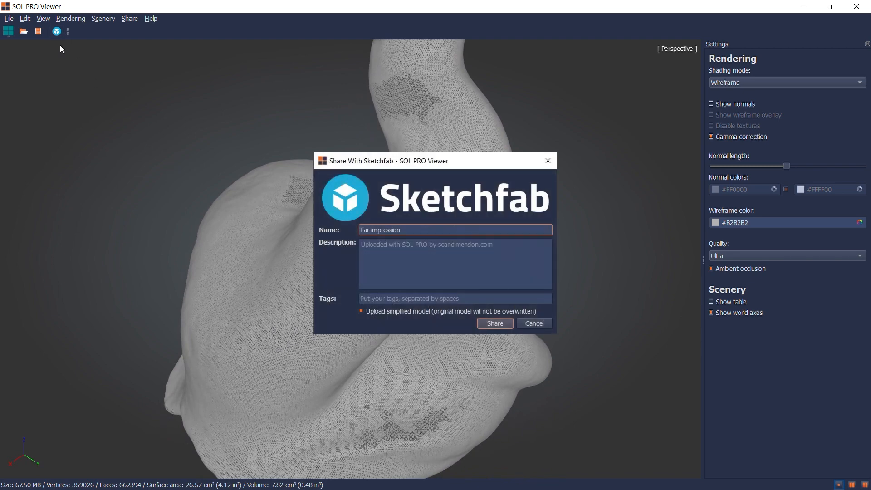